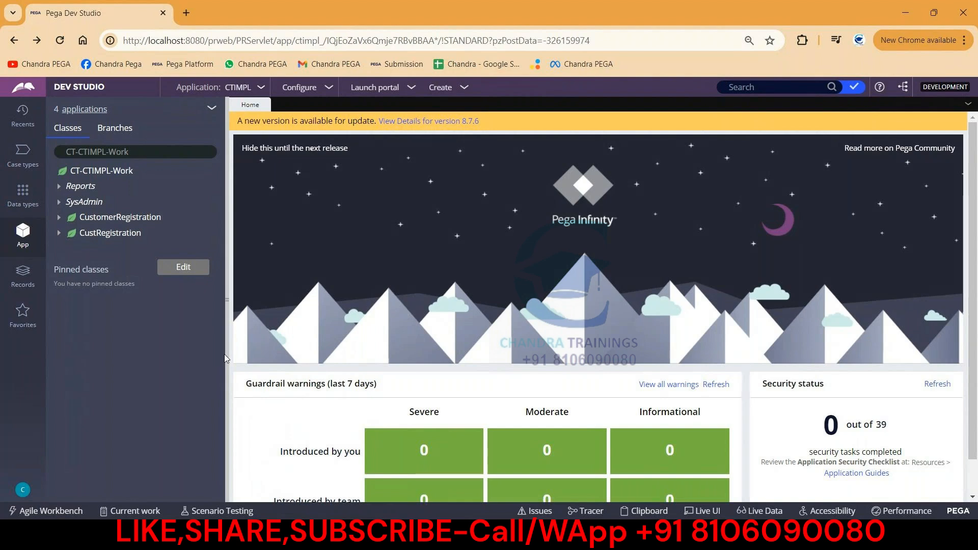
mouse_move(107, 173)
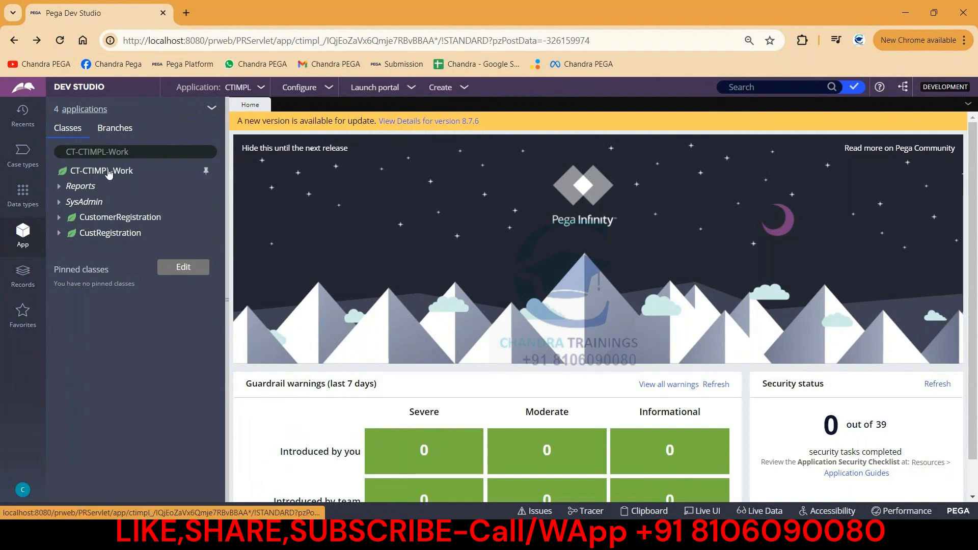
Step: Create and save text property ABC in CT-CTIMPL-Work, ruleset CTIMPL 01-01-01
click(101, 170)
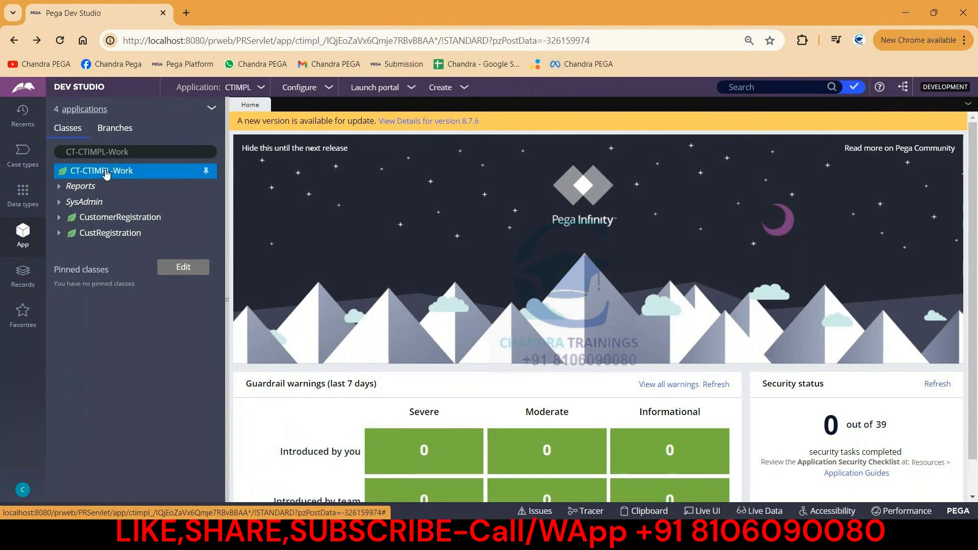
right_click(102, 170)
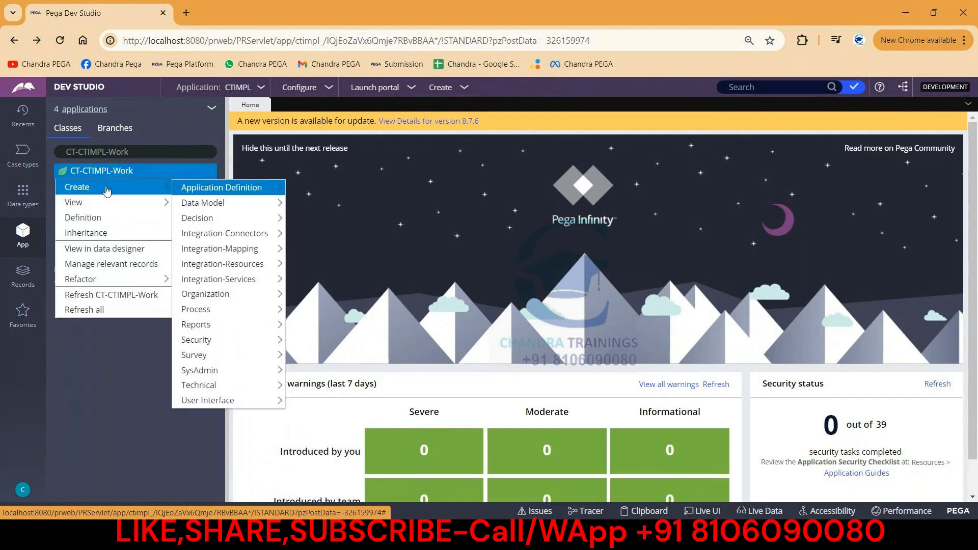
click(220, 187)
text(ABC_)
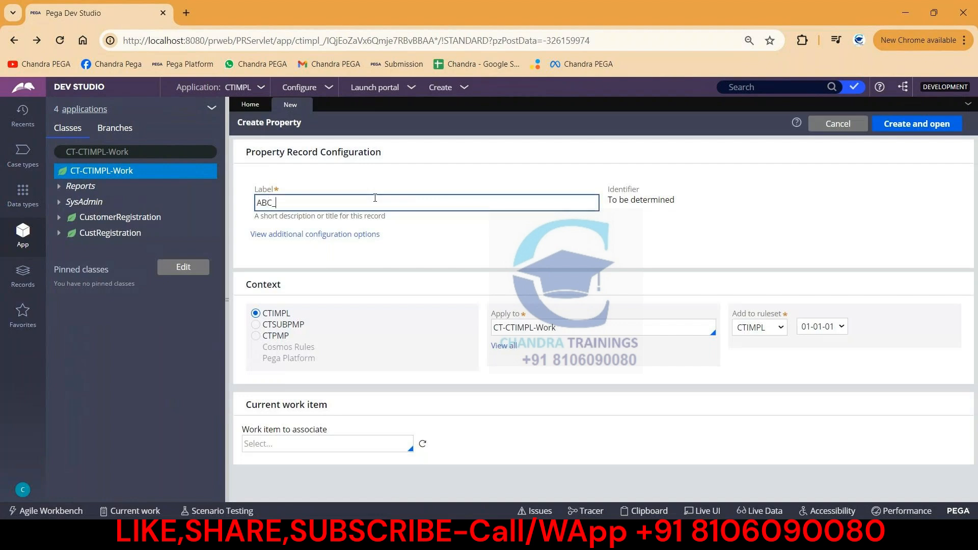
key(Backspace)
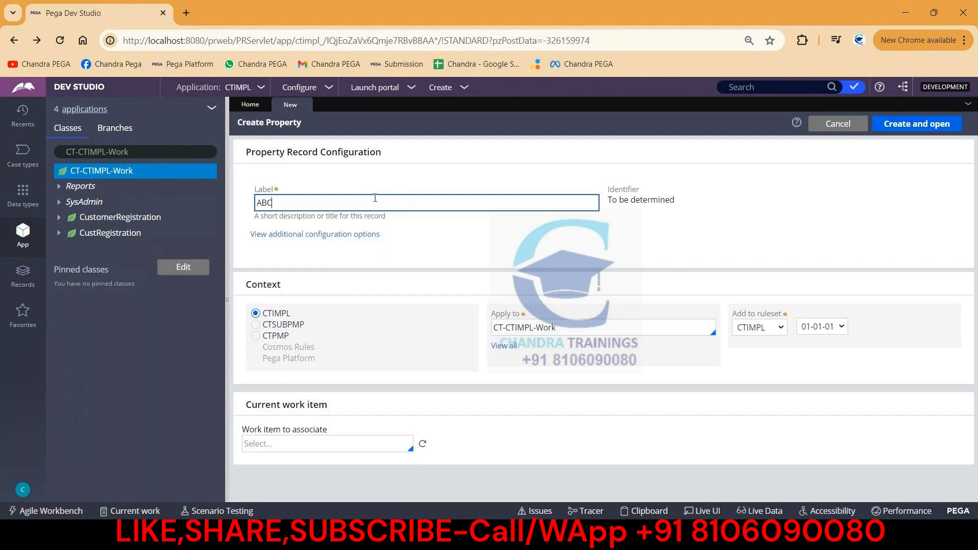
click(916, 123)
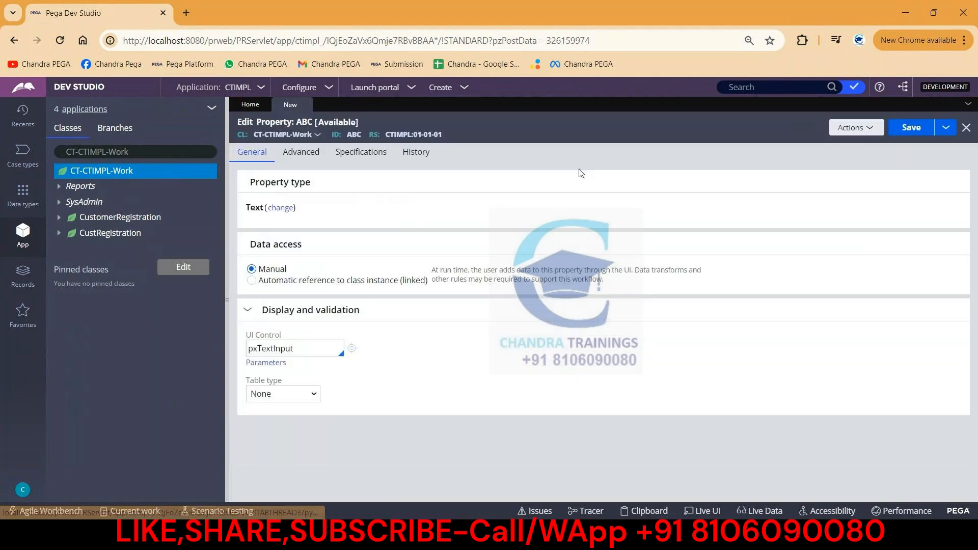
click(910, 127)
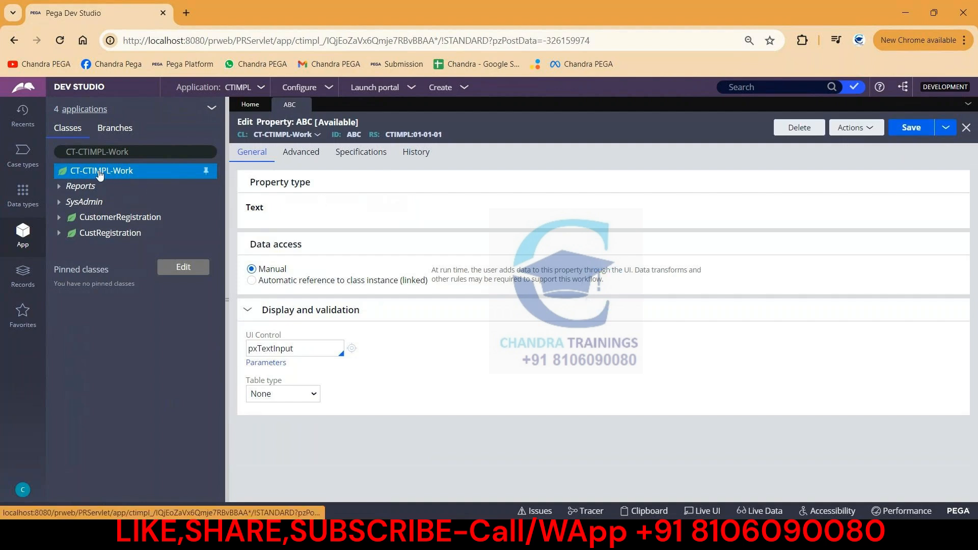
right_click(102, 170)
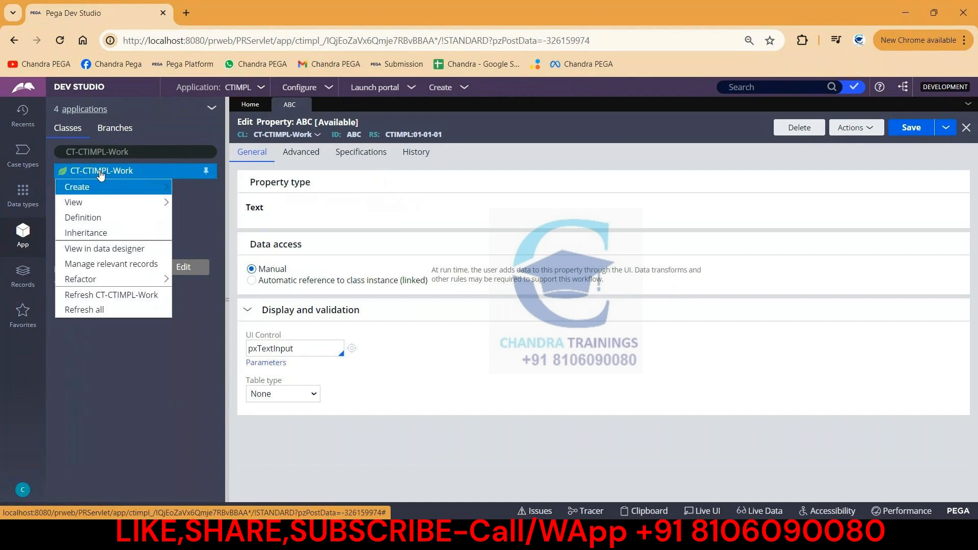
Step: Add field ABC_DD as Text (single line) to the CTIMPL case layer data model
click(75, 187)
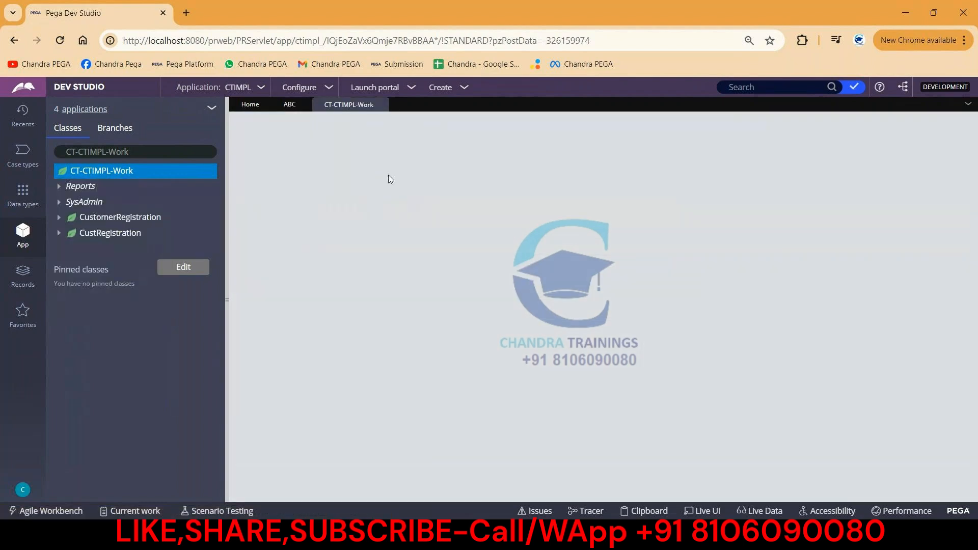
click(100, 170)
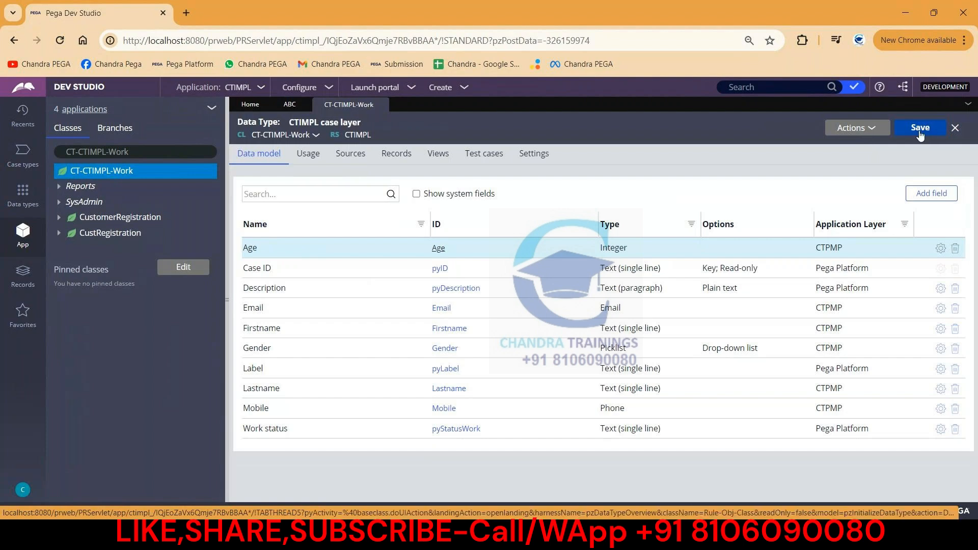
click(920, 127)
text(AB)
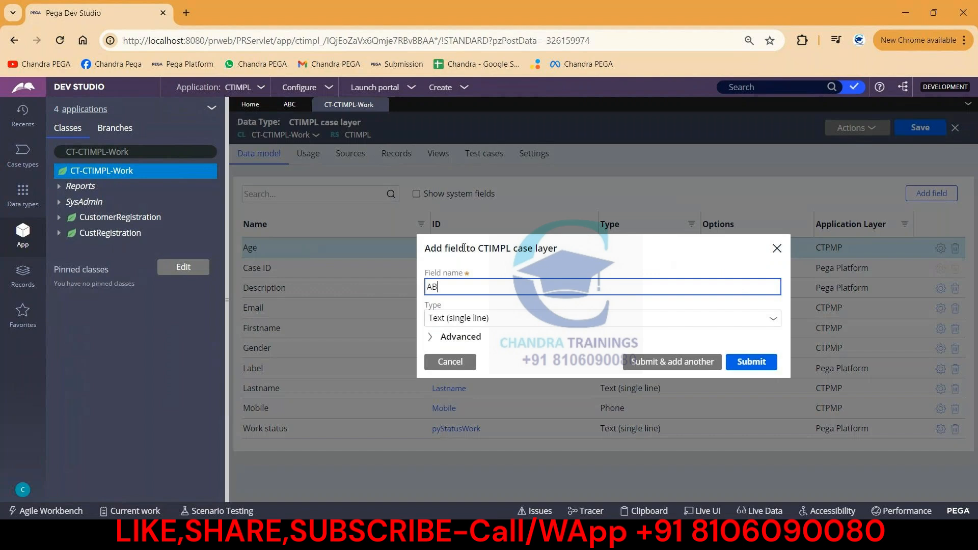
text(C_D)
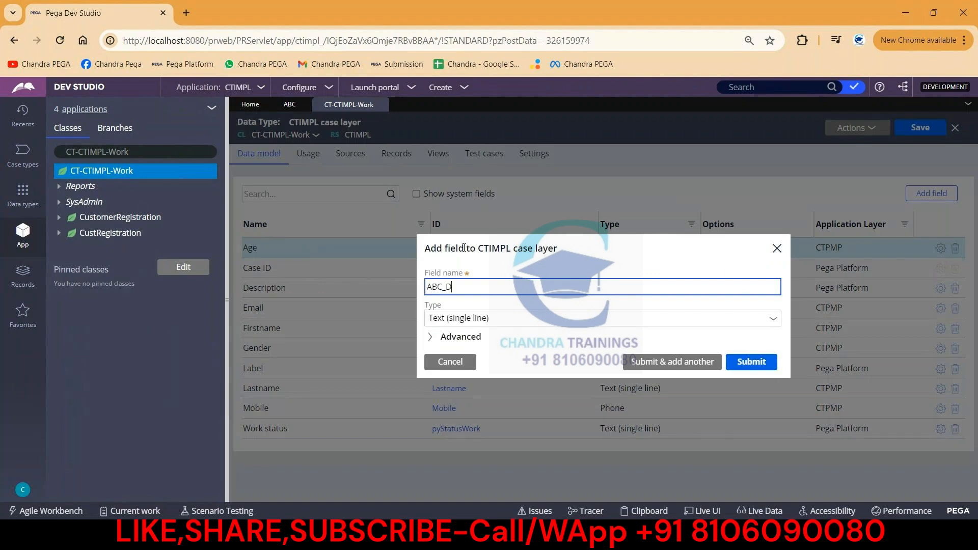
text(D)
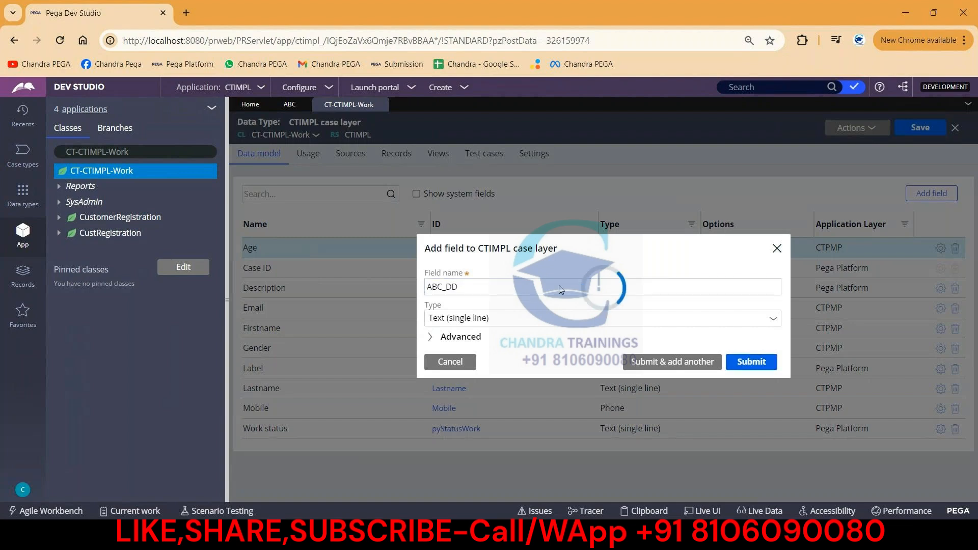
click(750, 362)
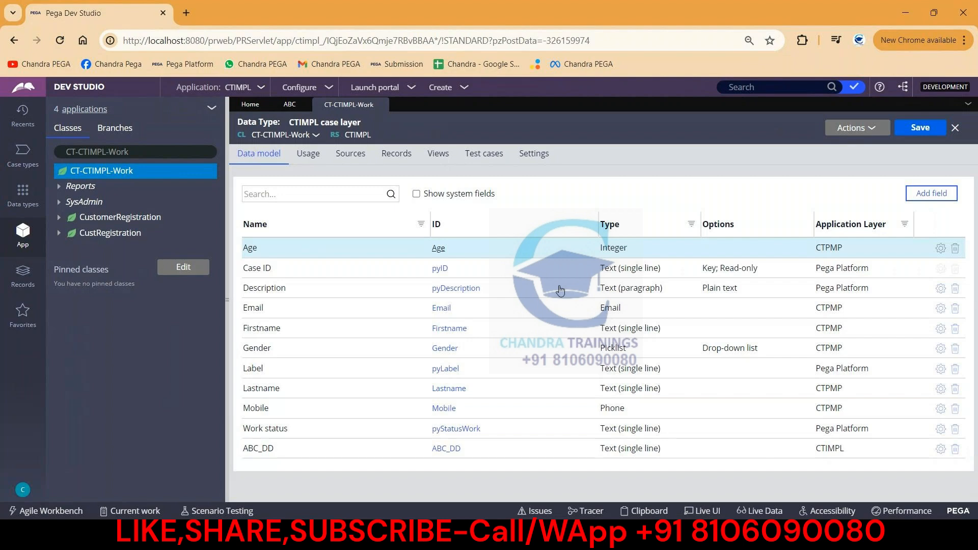
mouse_move(588, 206)
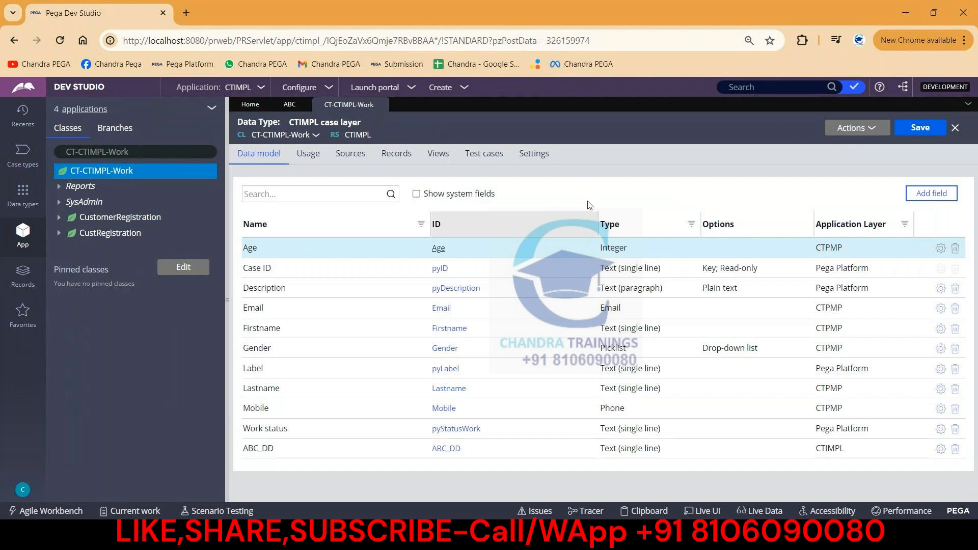
click(301, 87)
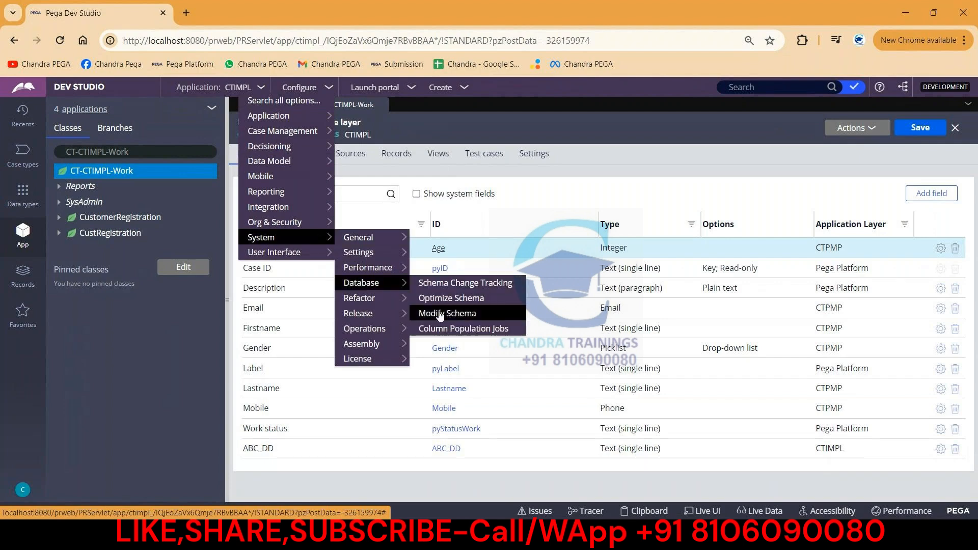
Step: In Modify Schema, choose PegaDATA and table pc_CT_CTIMPL_Work, then advance
click(447, 313)
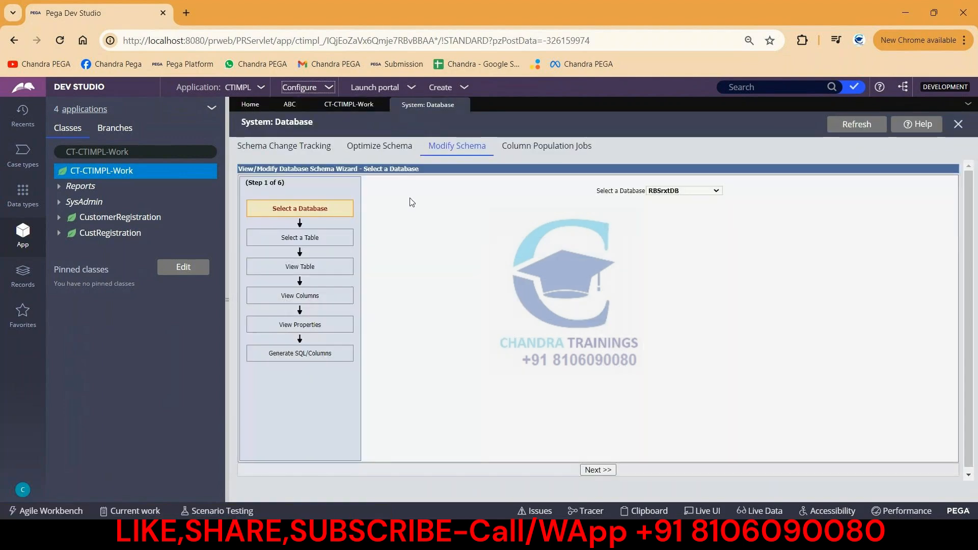
mouse_move(685, 200)
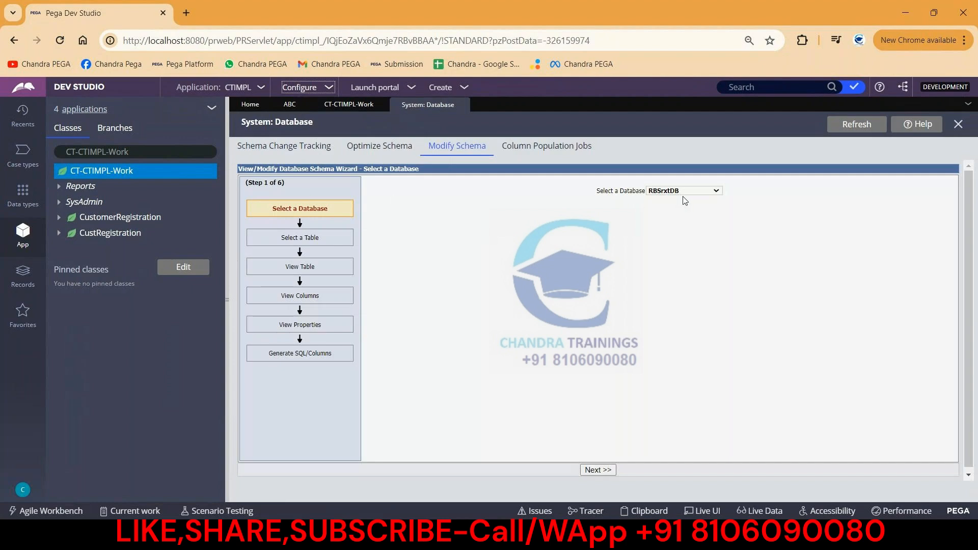
mouse_move(689, 195)
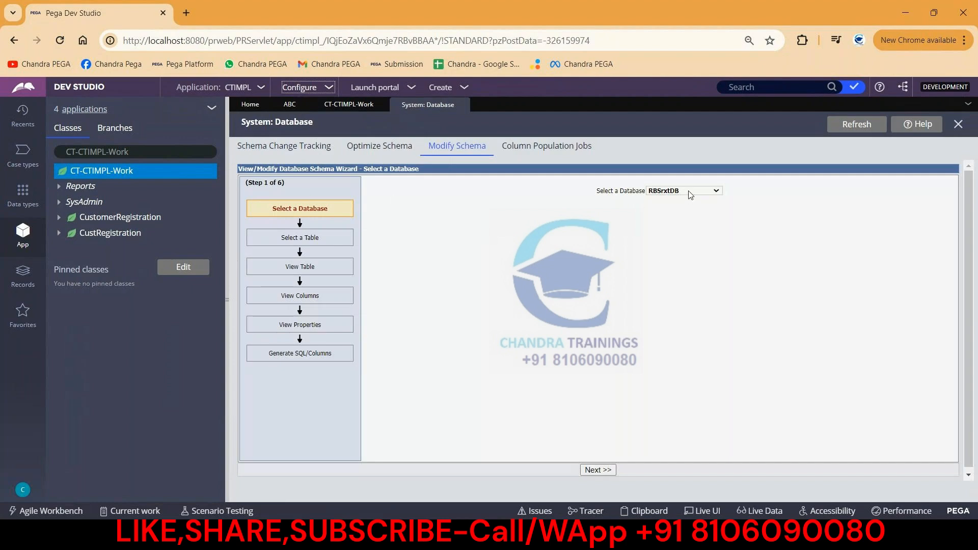
click(684, 190)
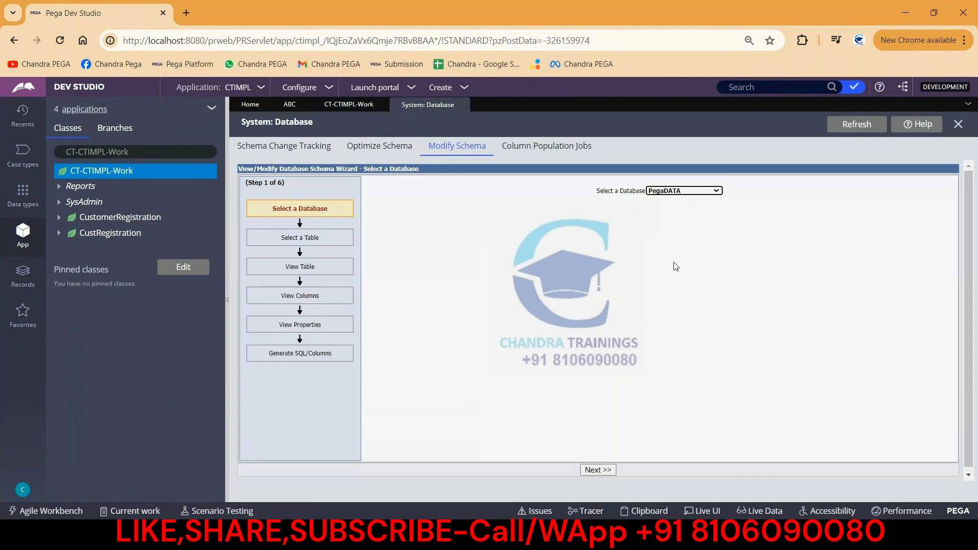
mouse_move(603, 458)
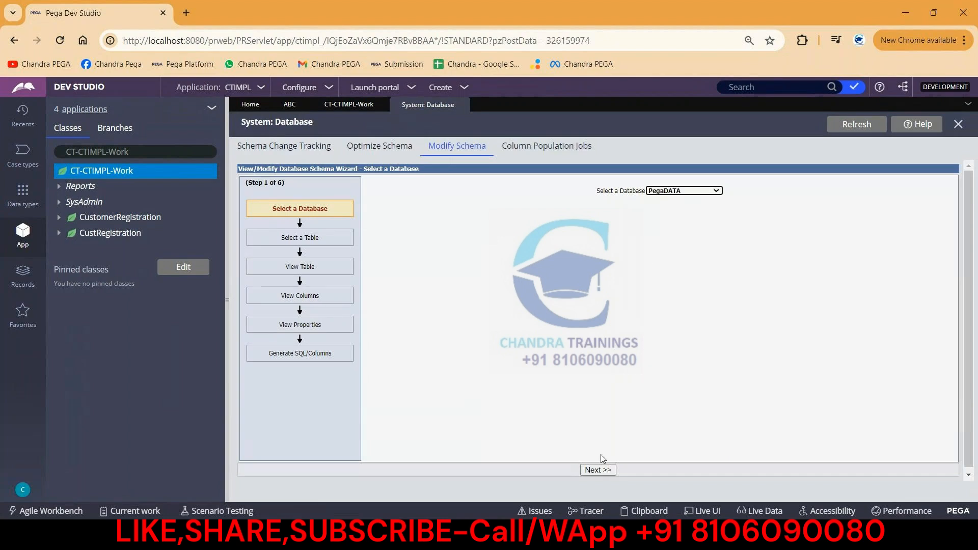
click(596, 470)
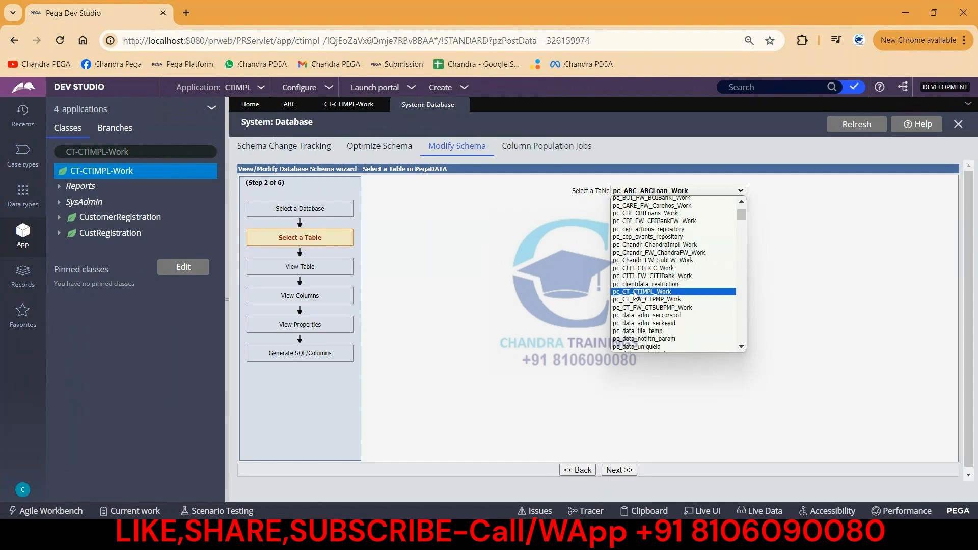
click(643, 291)
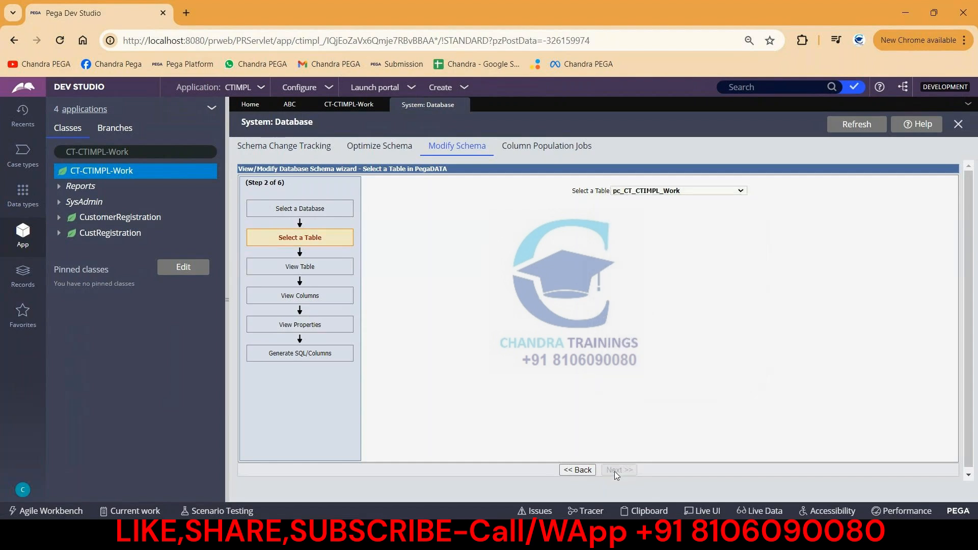
click(618, 470)
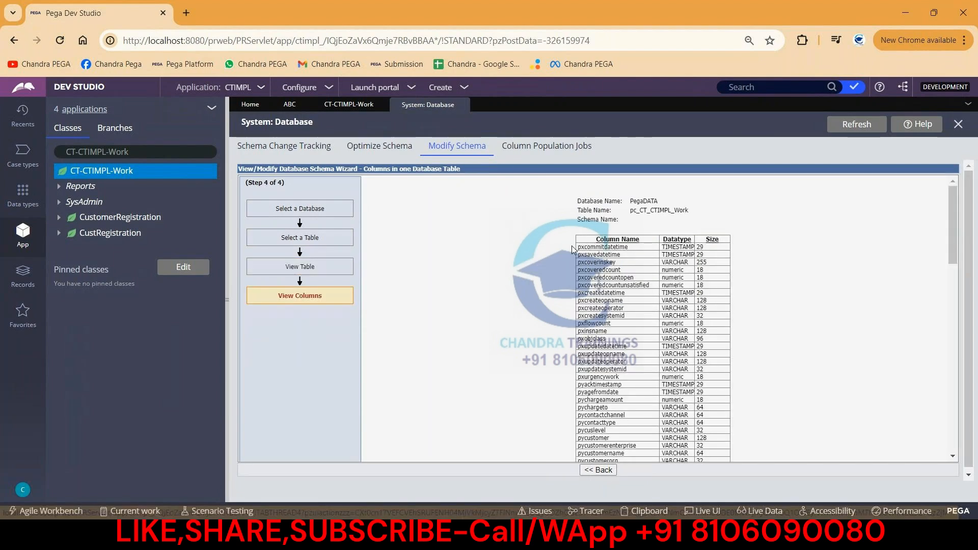
Step: Scroll pc_CT_CTIMPL_Work's columns, finding abc_dd VARCHAR(256) but no abc column
scroll(down, 3)
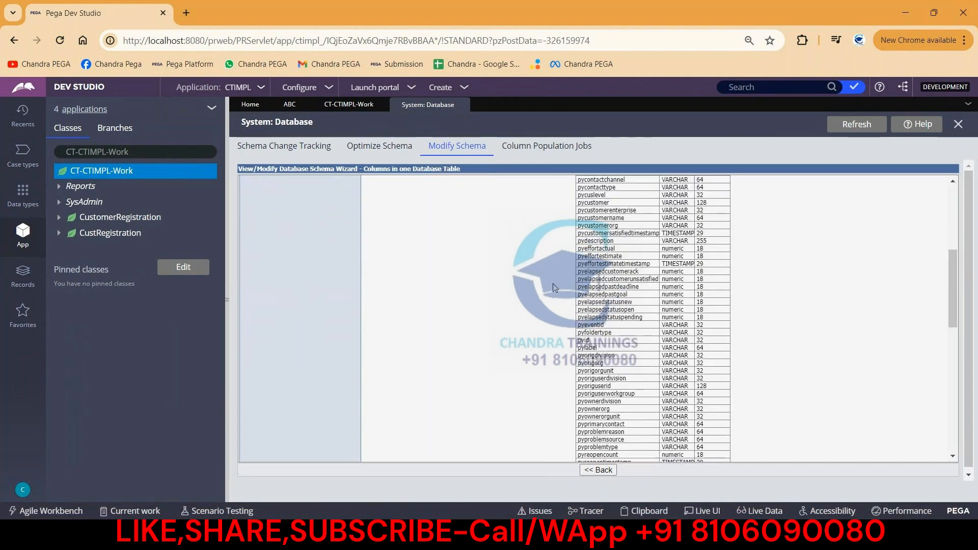
scroll(down, 3)
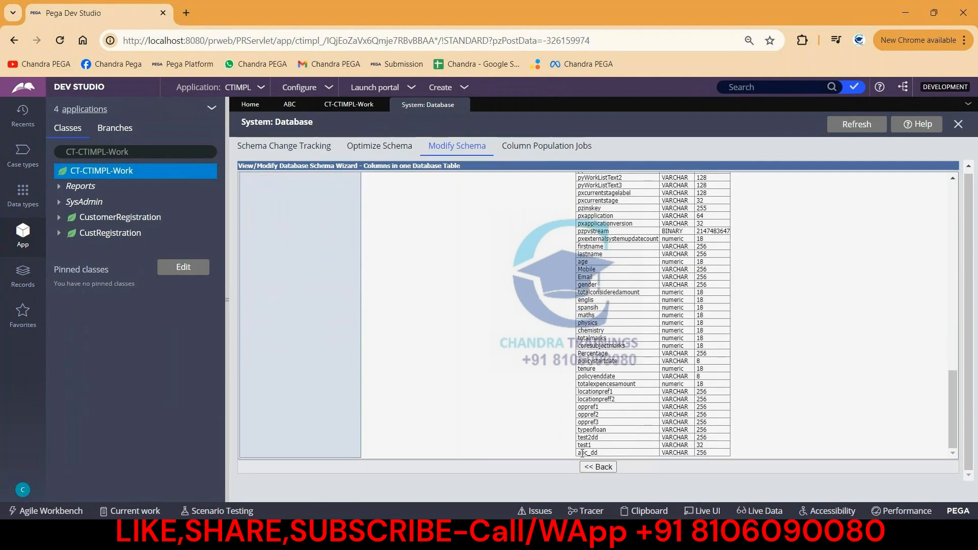
double_click(587, 452)
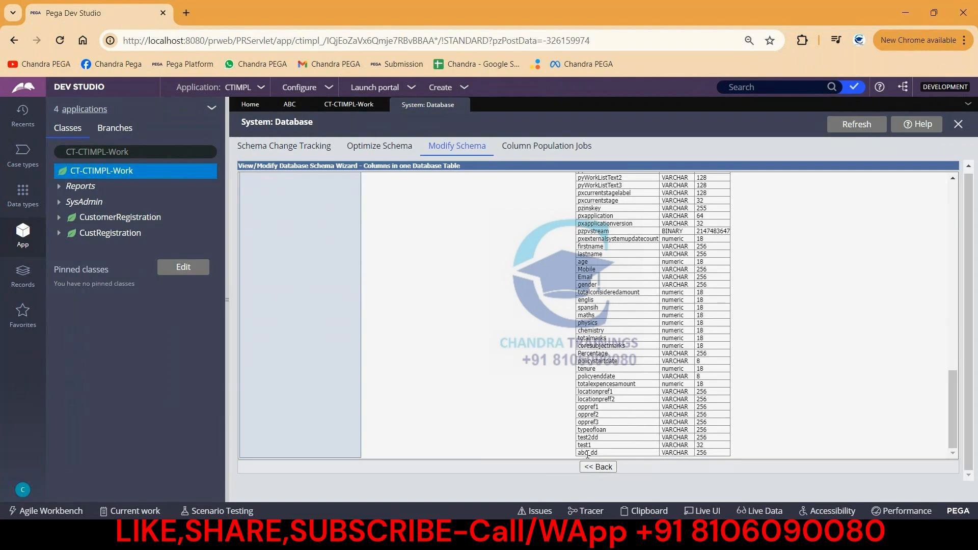
scroll(up, 3)
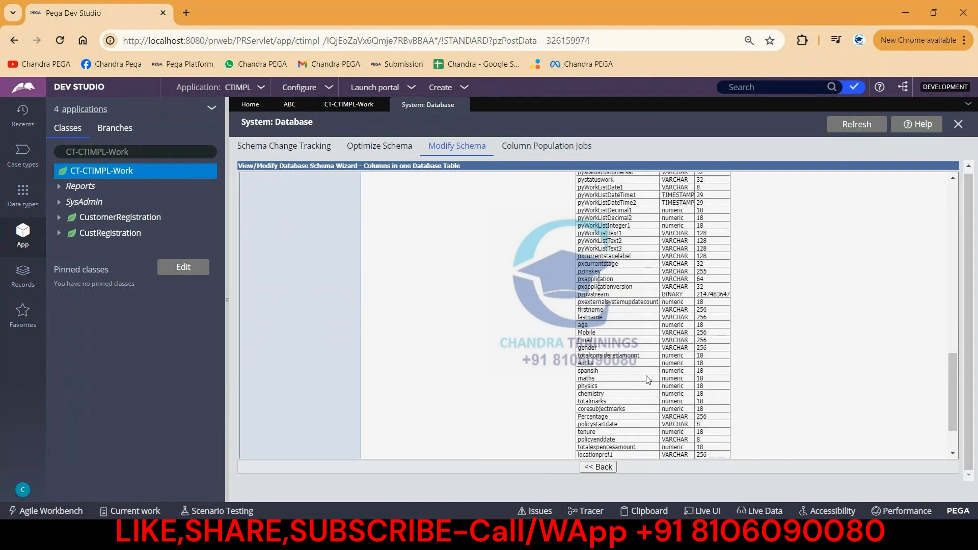
scroll(up, 3)
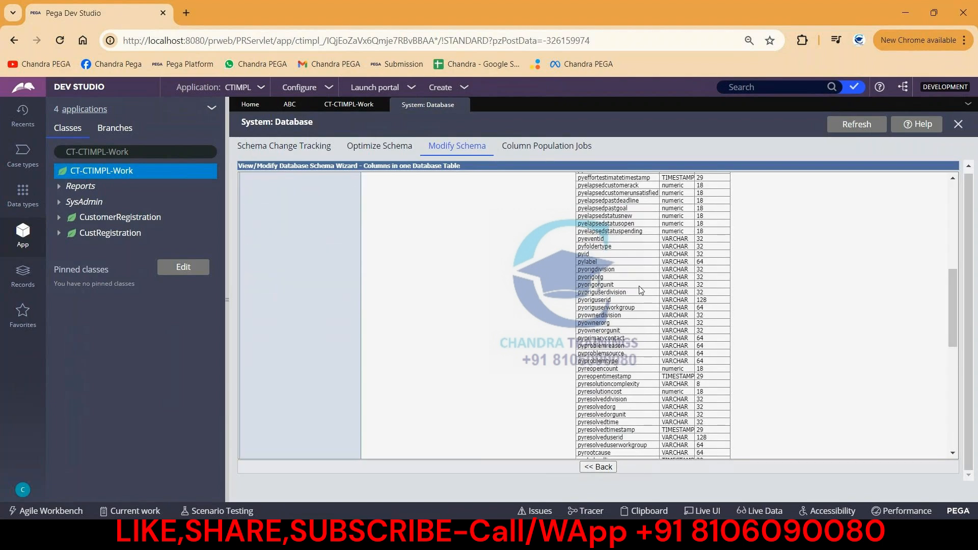
scroll(down, 3)
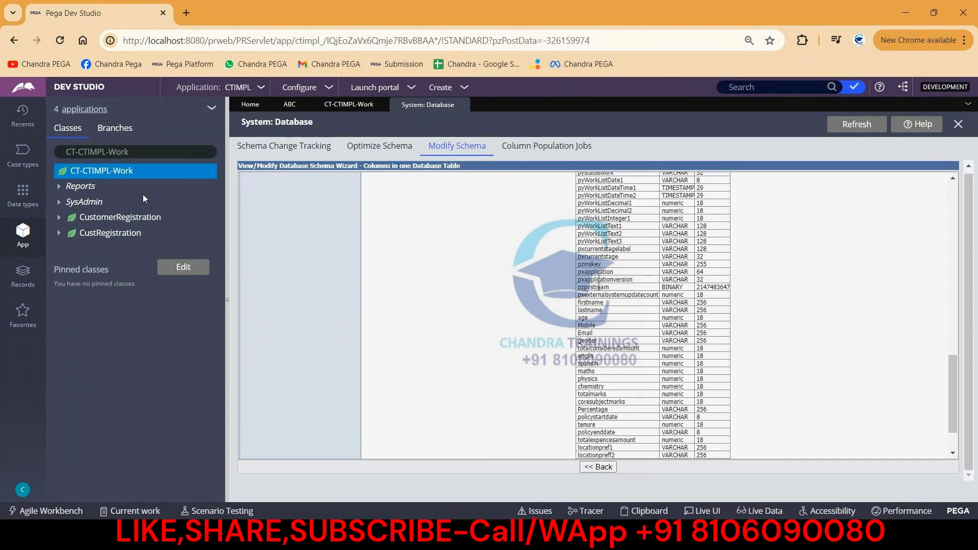
mouse_move(72, 174)
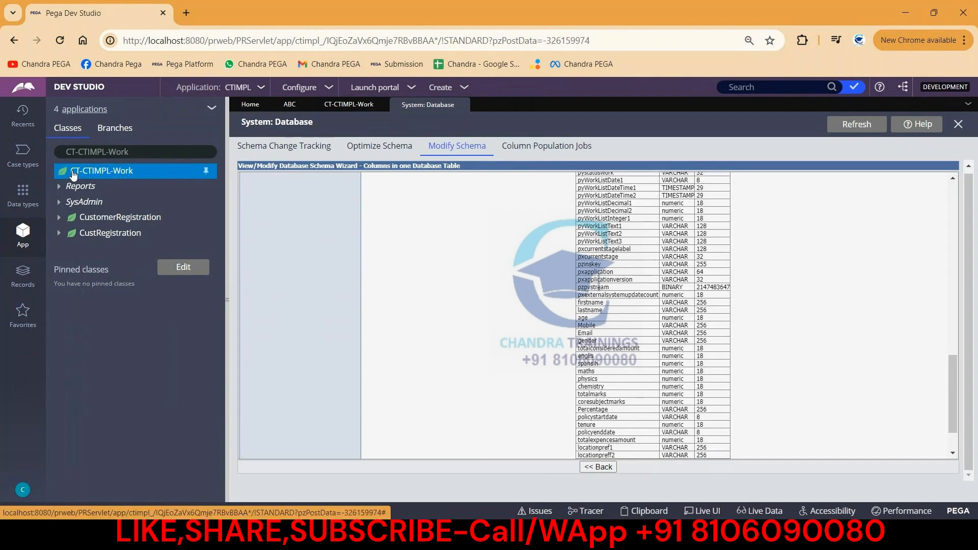
Step: Run Optimize for reporting on the ABC property through to Finish
right_click(102, 170)
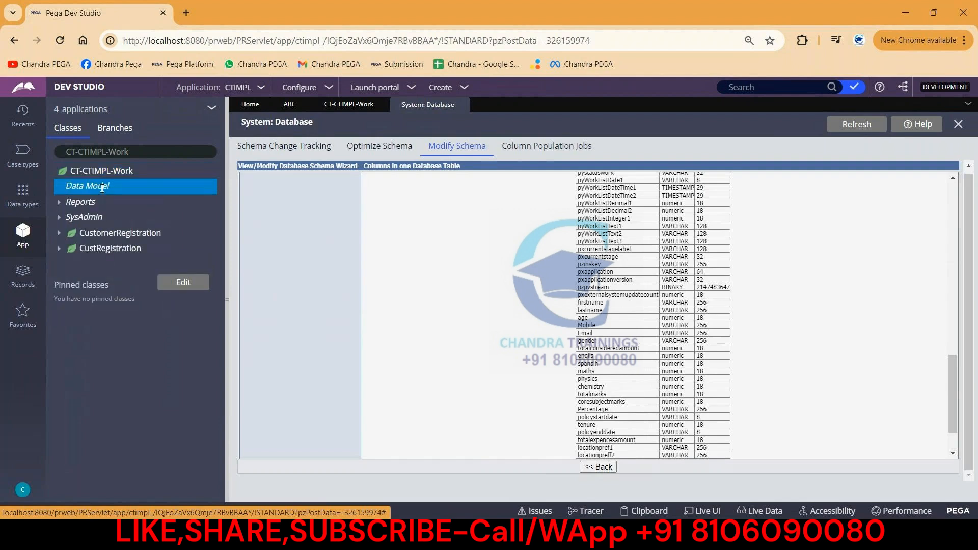
click(86, 186)
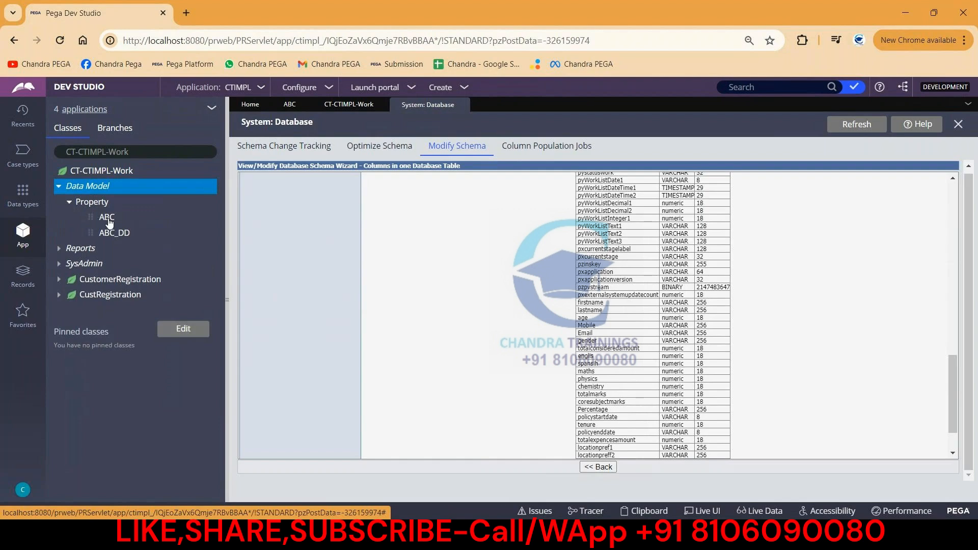
right_click(107, 217)
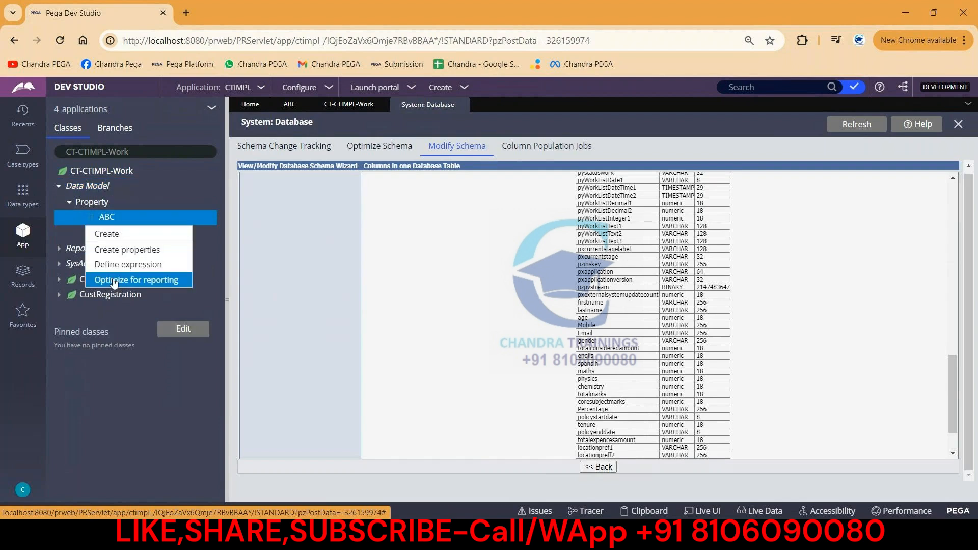
click(136, 280)
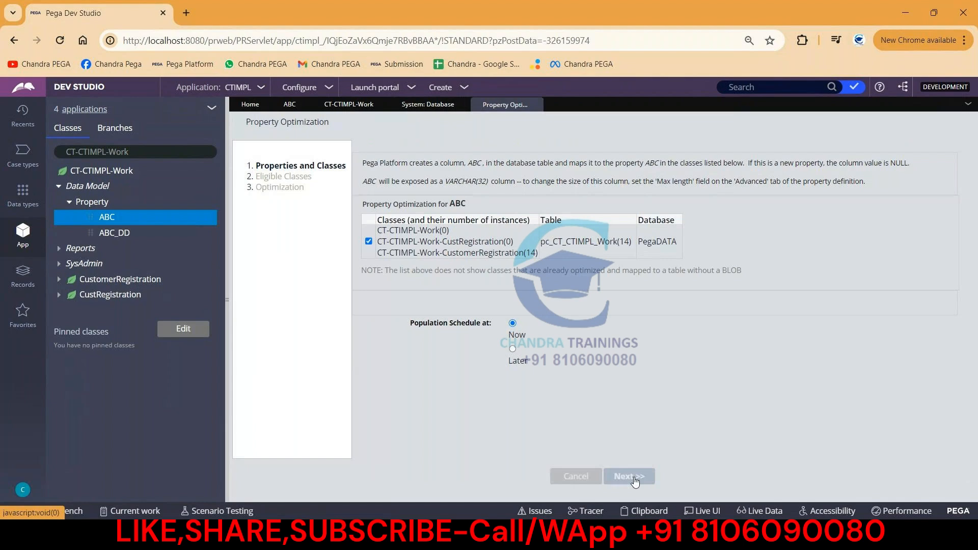
click(628, 476)
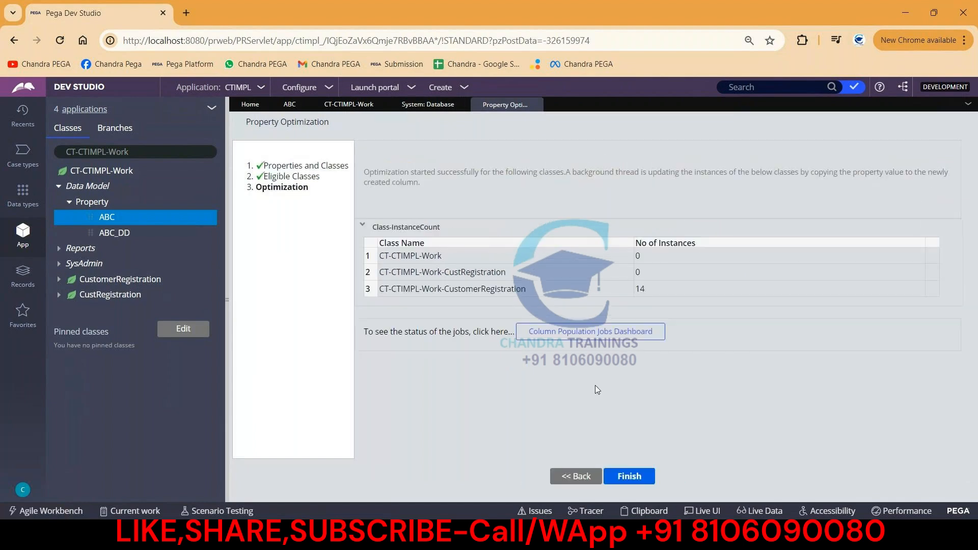
click(589, 331)
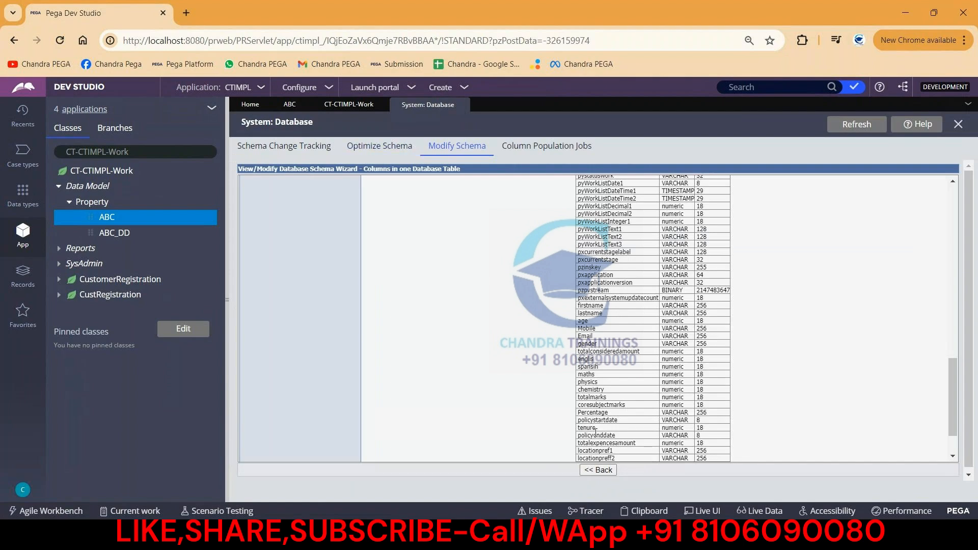
Step: Reselect pc_CT_CTIMPL_Work and scroll its columns to find abc VARCHAR(32) below abc_dd
click(597, 470)
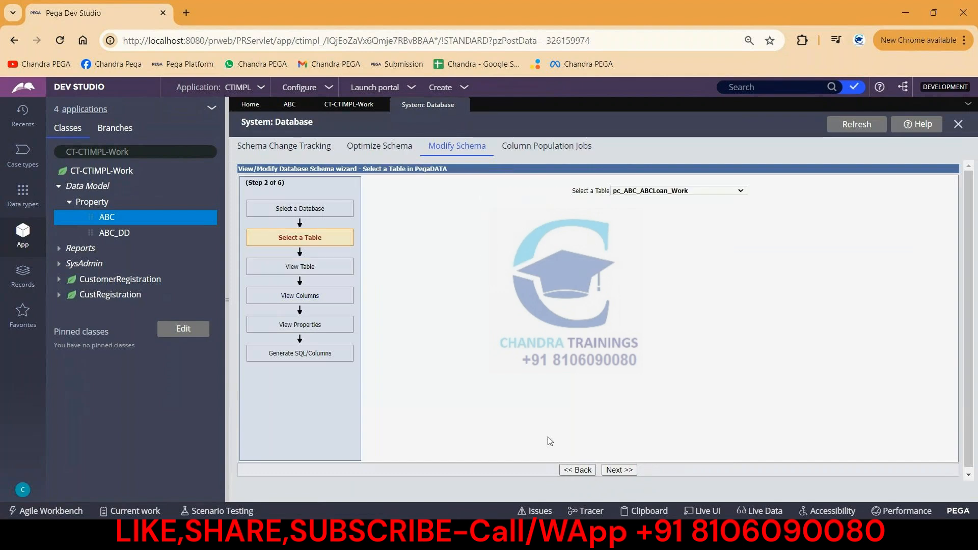
click(739, 190)
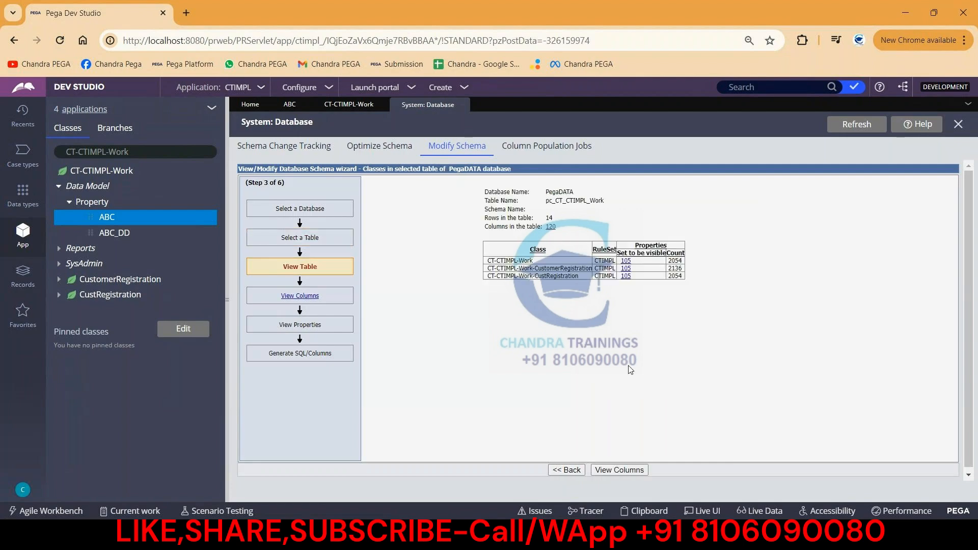
click(618, 469)
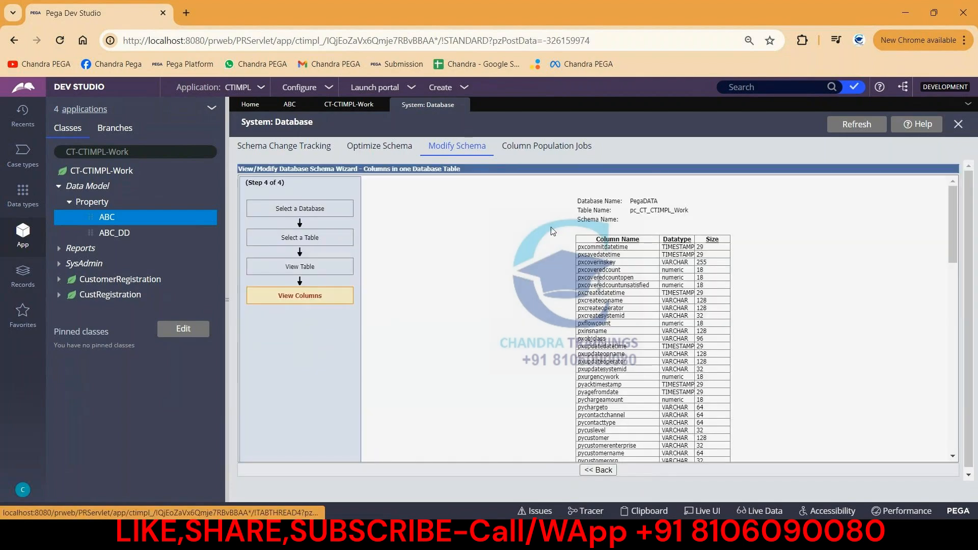
scroll(down, 3)
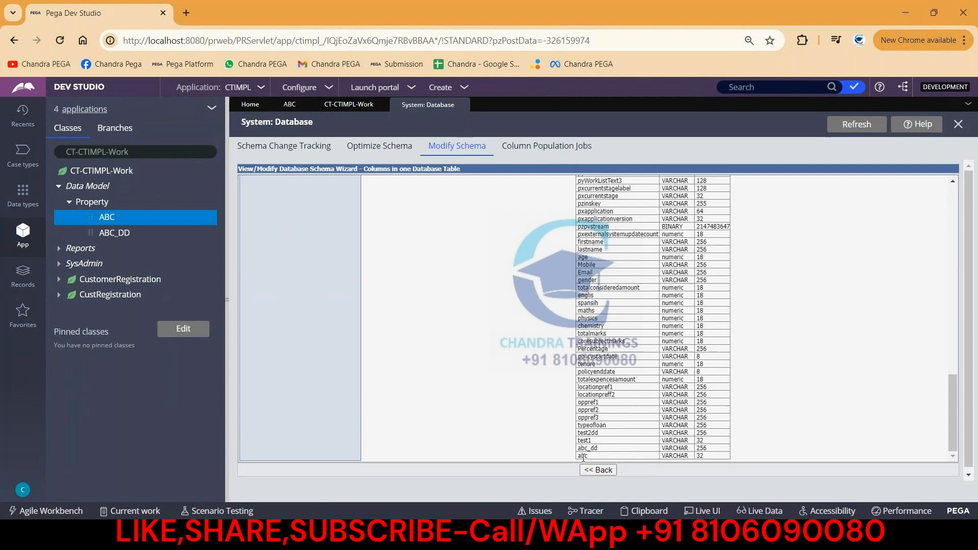
scroll(up, 3)
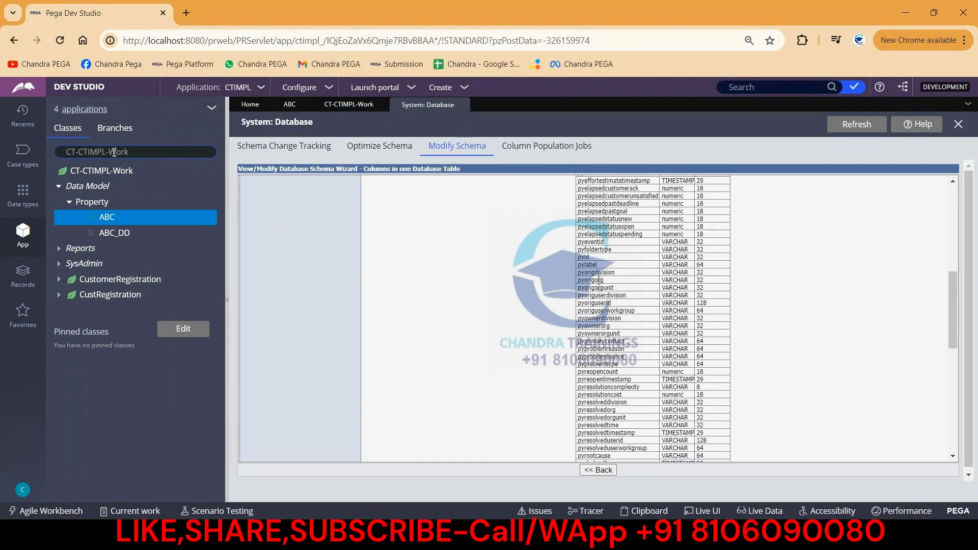
scroll(down, 3)
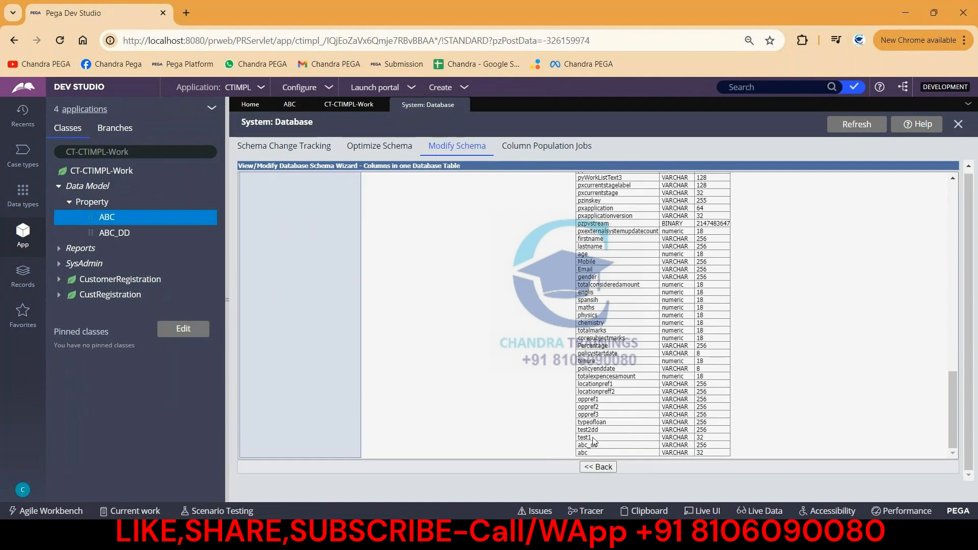
mouse_move(570, 440)
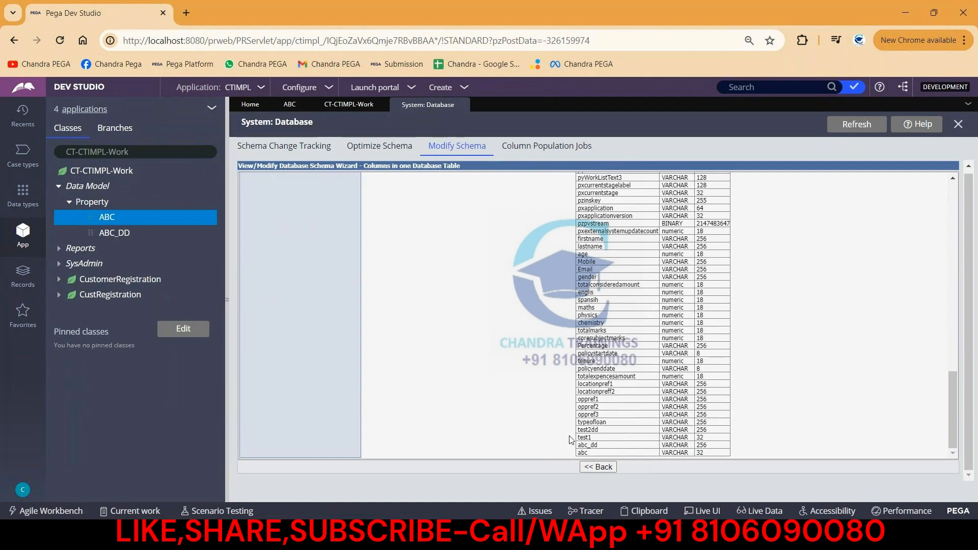